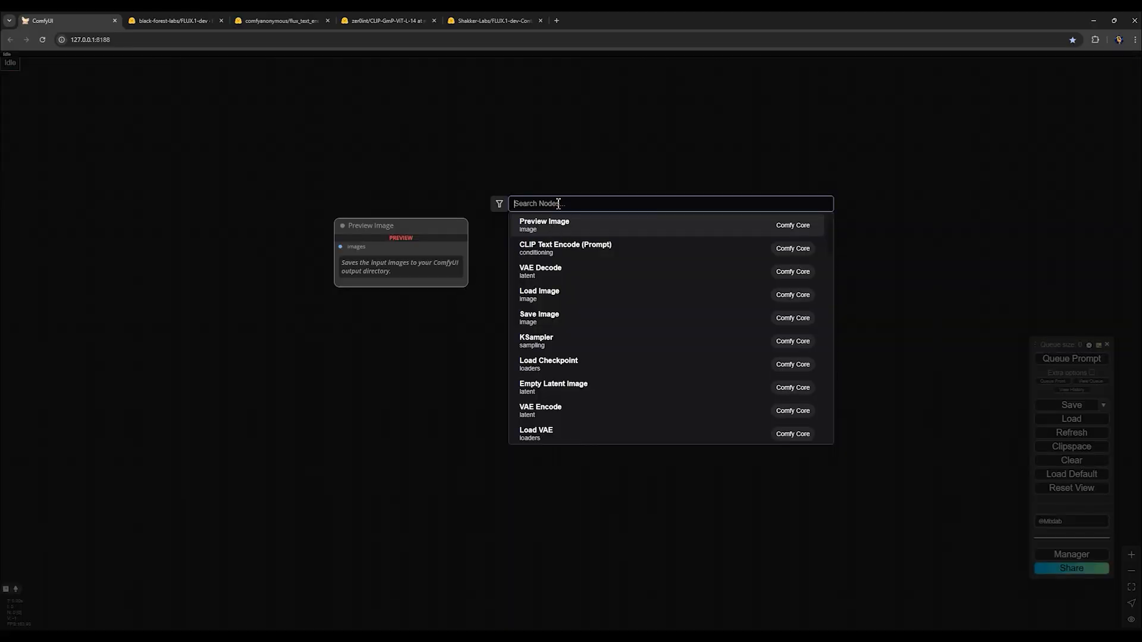
- Add a Load Diffusion Model node (flux1-dev) and place a DualCLIPLoader node directly beneath it
type("load di")
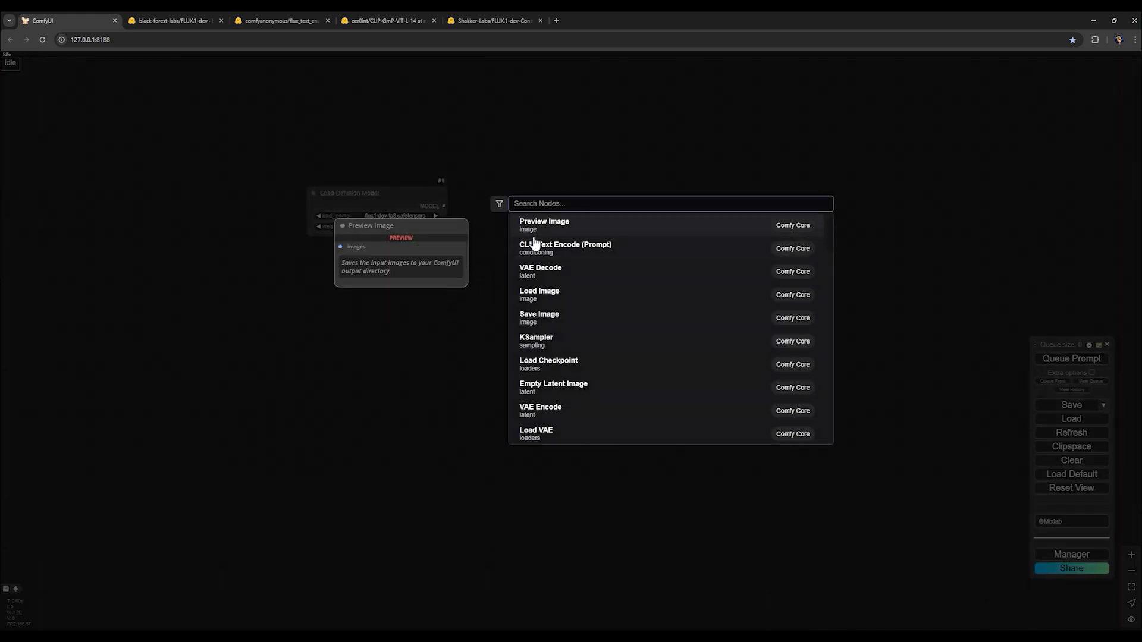
type("du")
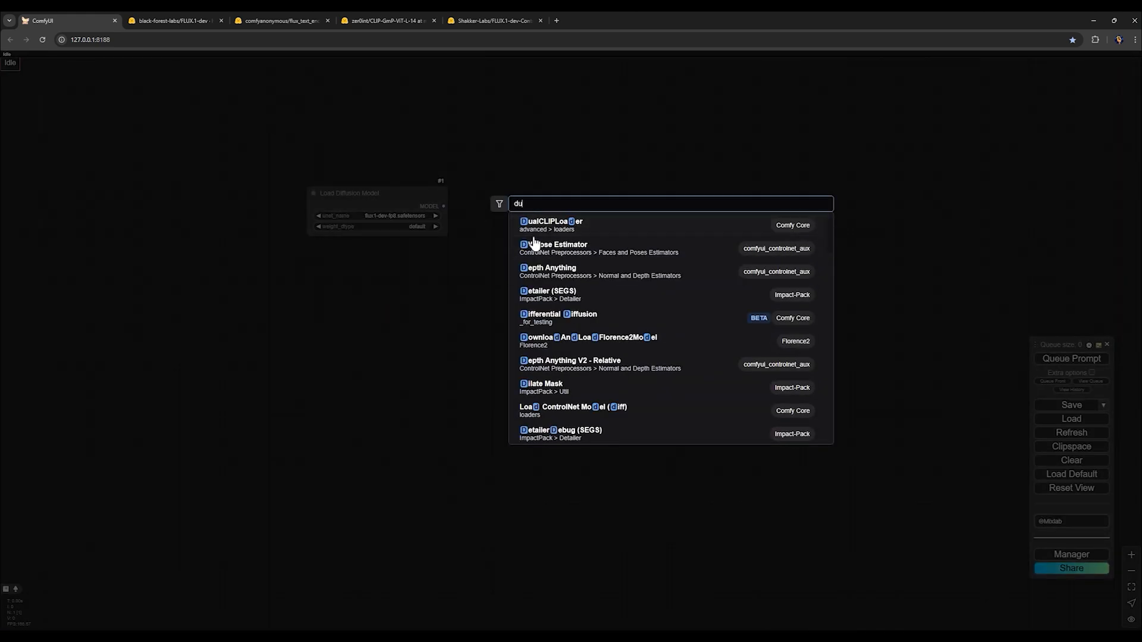
left_click(550, 221)
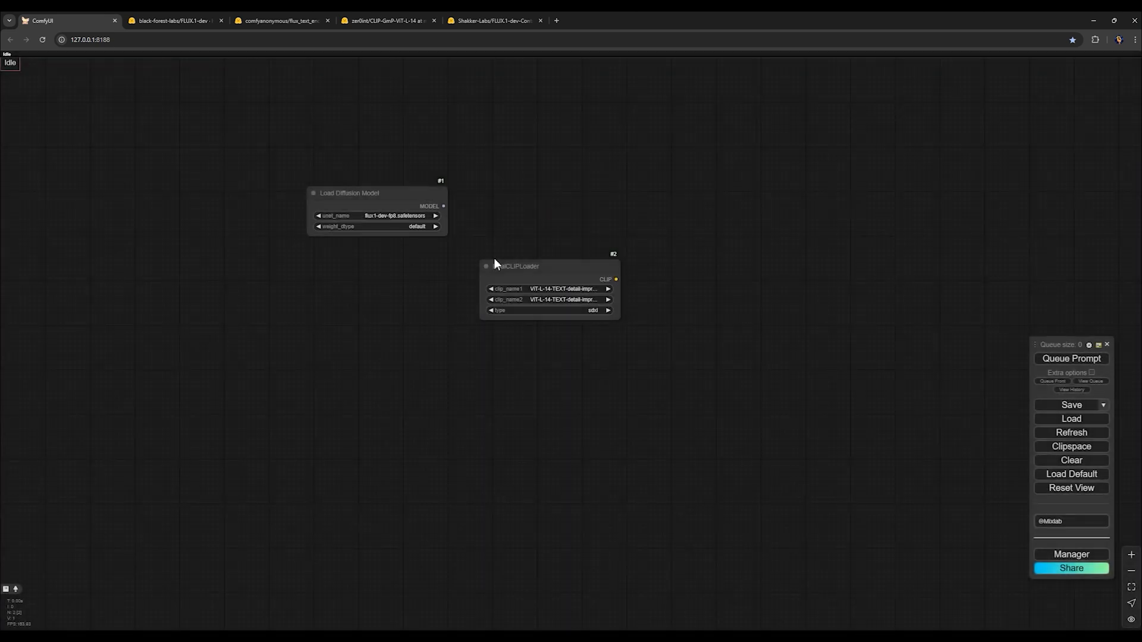
left_click_drag(518, 266, 350, 252)
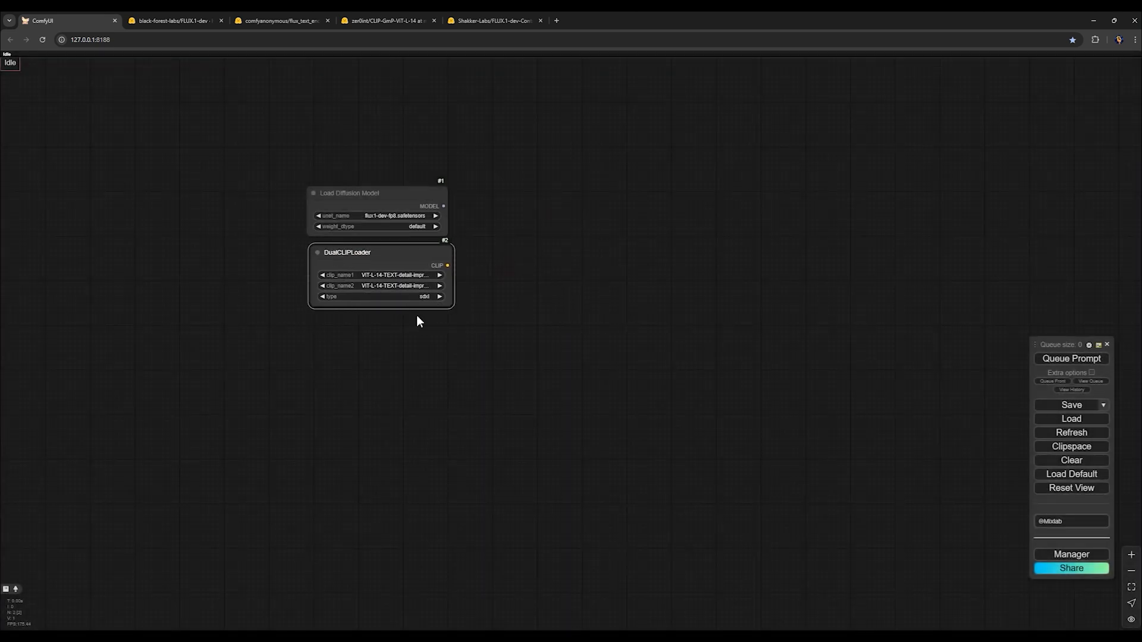
- Add a Load VAE node and a Power Lora Loader (rgthree) node under the DualCLIPLoader
double_click(419, 322)
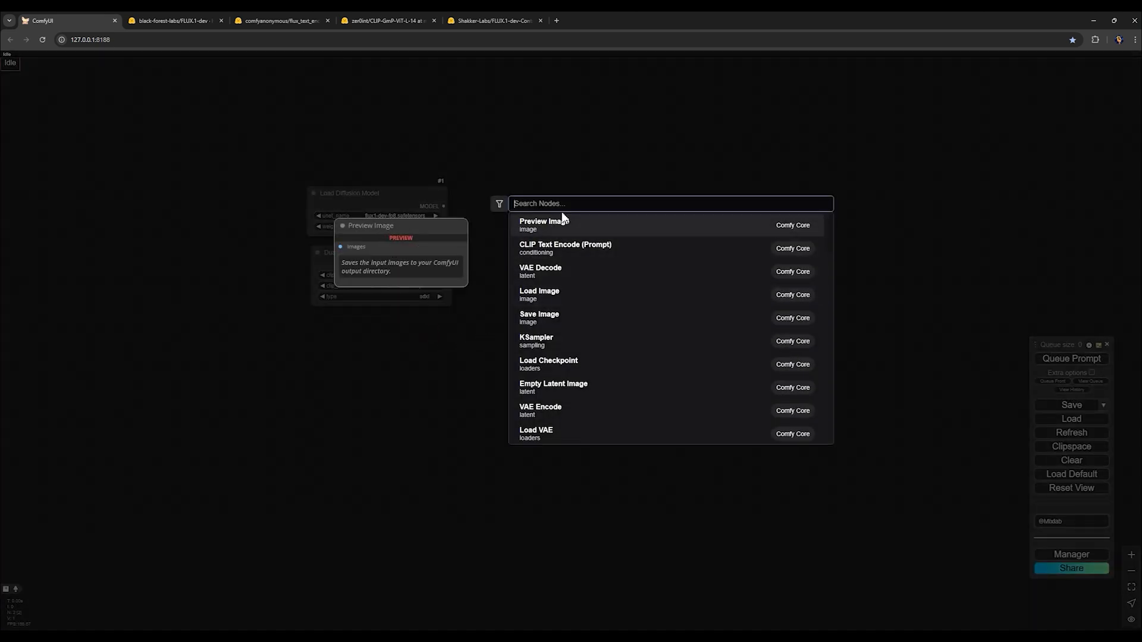
type("vae")
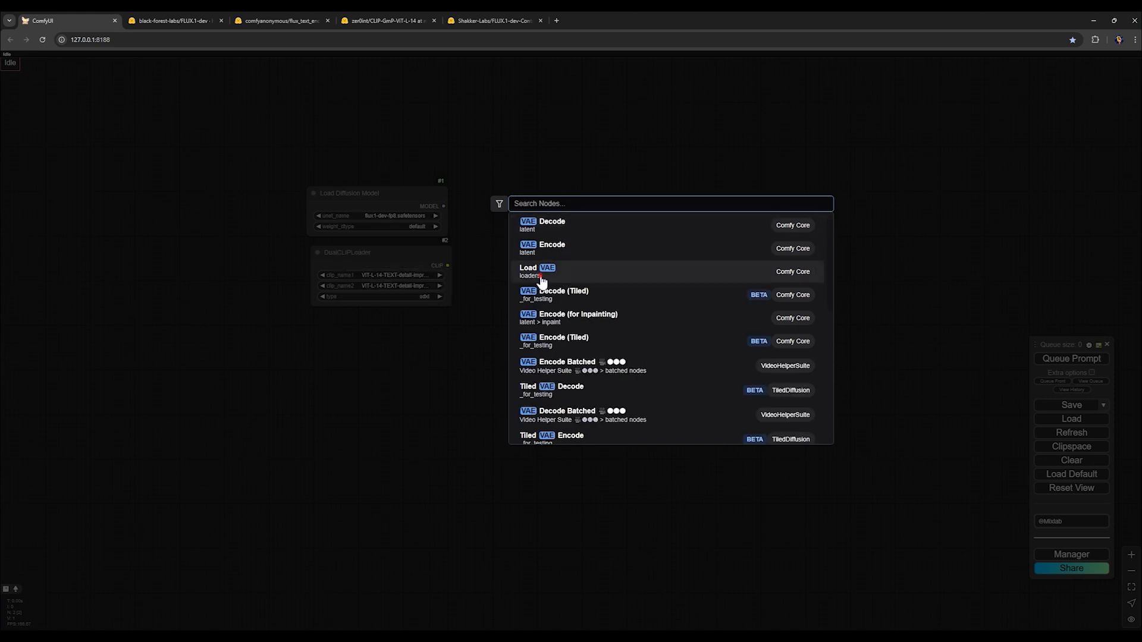
left_click(529, 271)
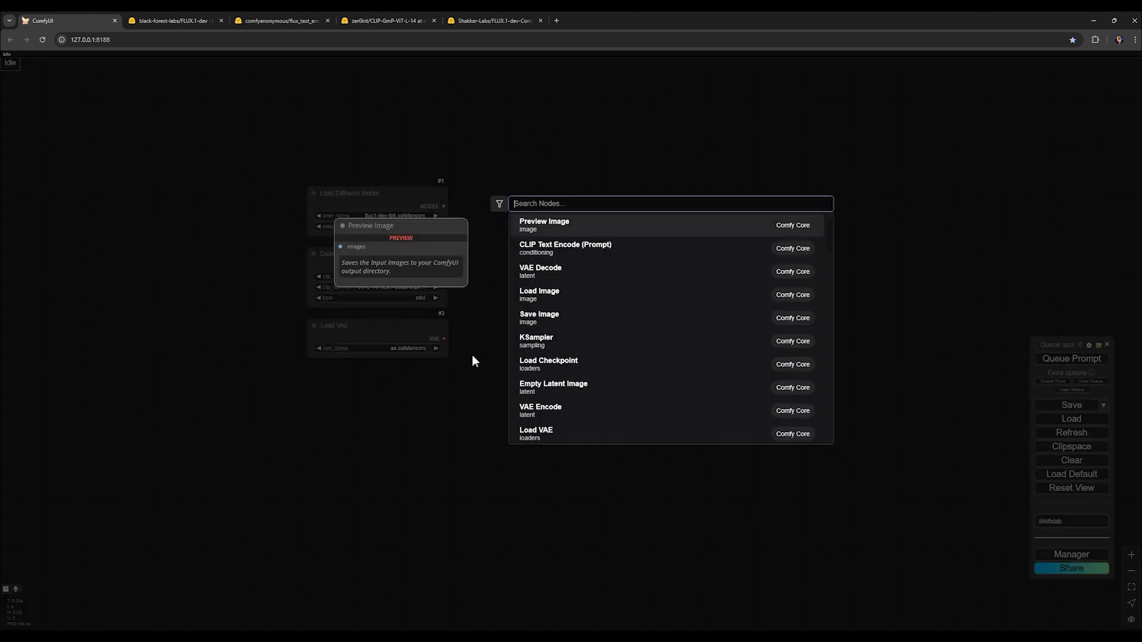
type("power lora")
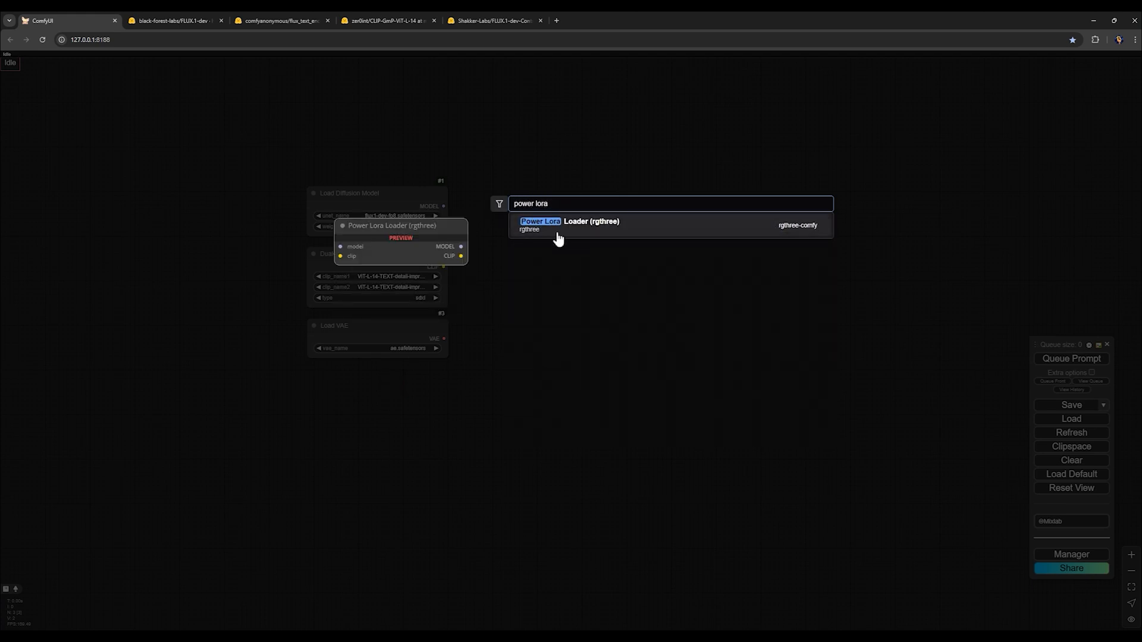
left_click(570, 221)
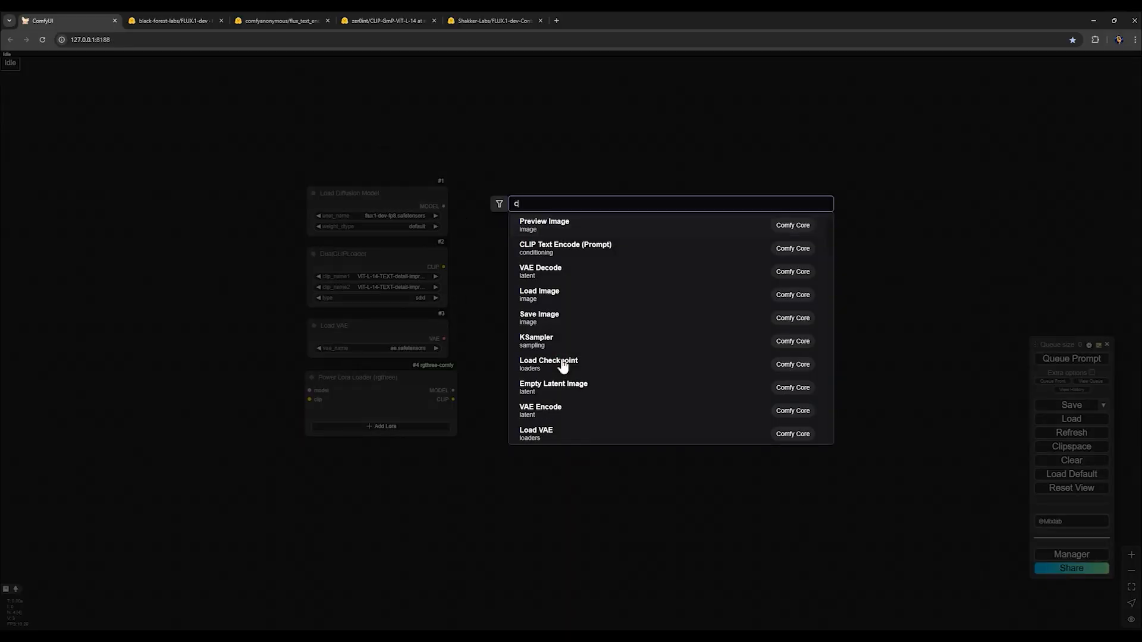
- Add two CLIP Text Encode (Prompt) nodes beside the loaders and bring up the second one's options
type("lip tex")
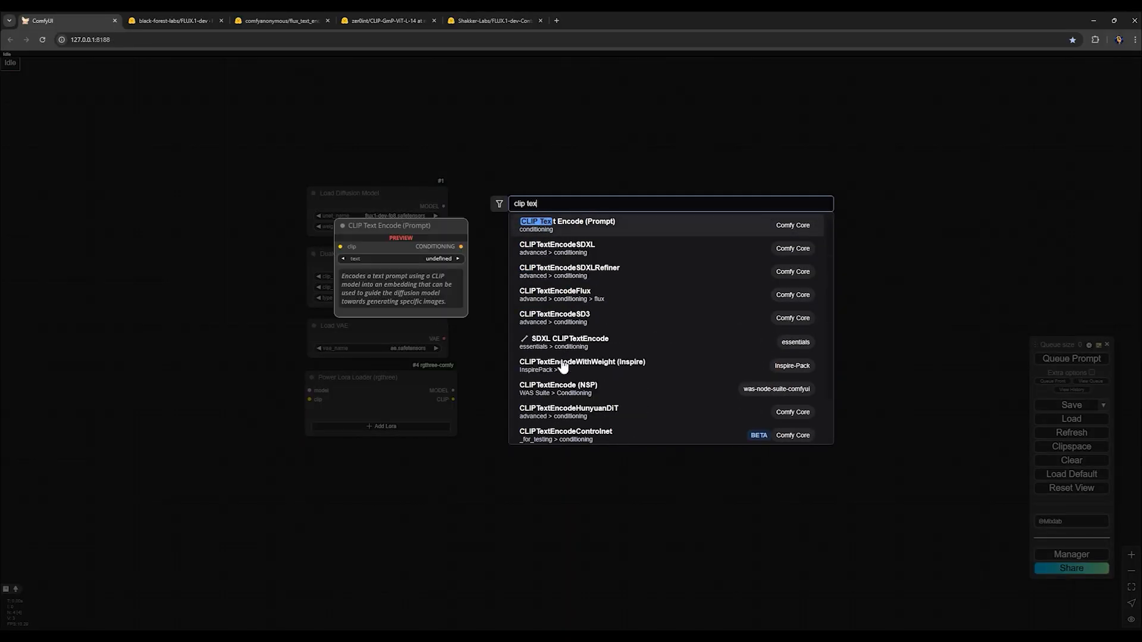
left_click(566, 221)
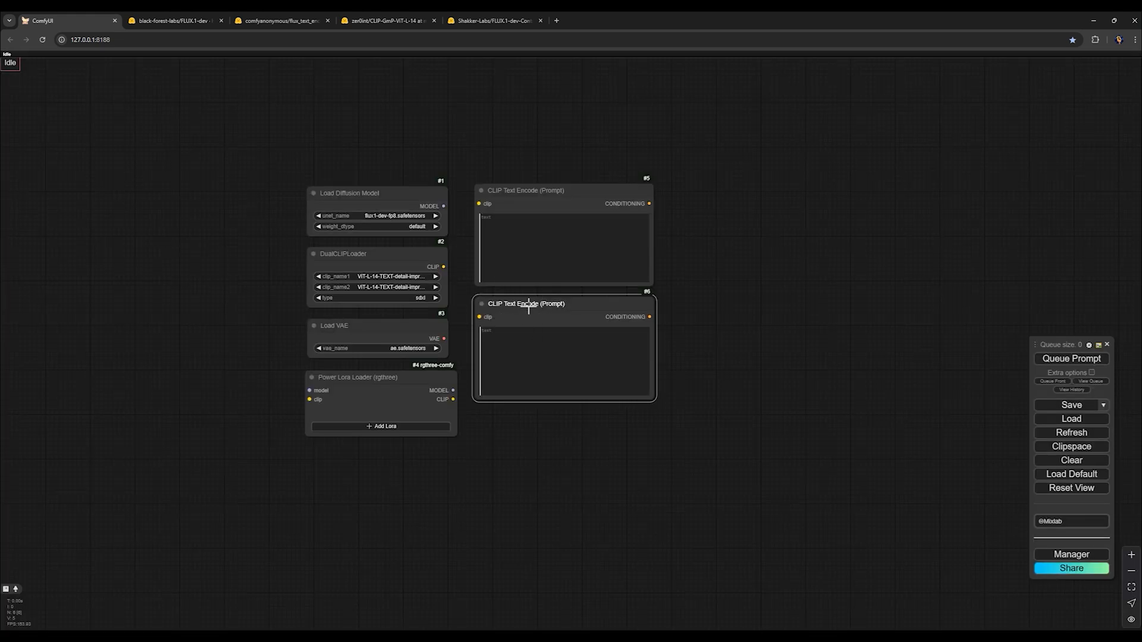
right_click(526, 303)
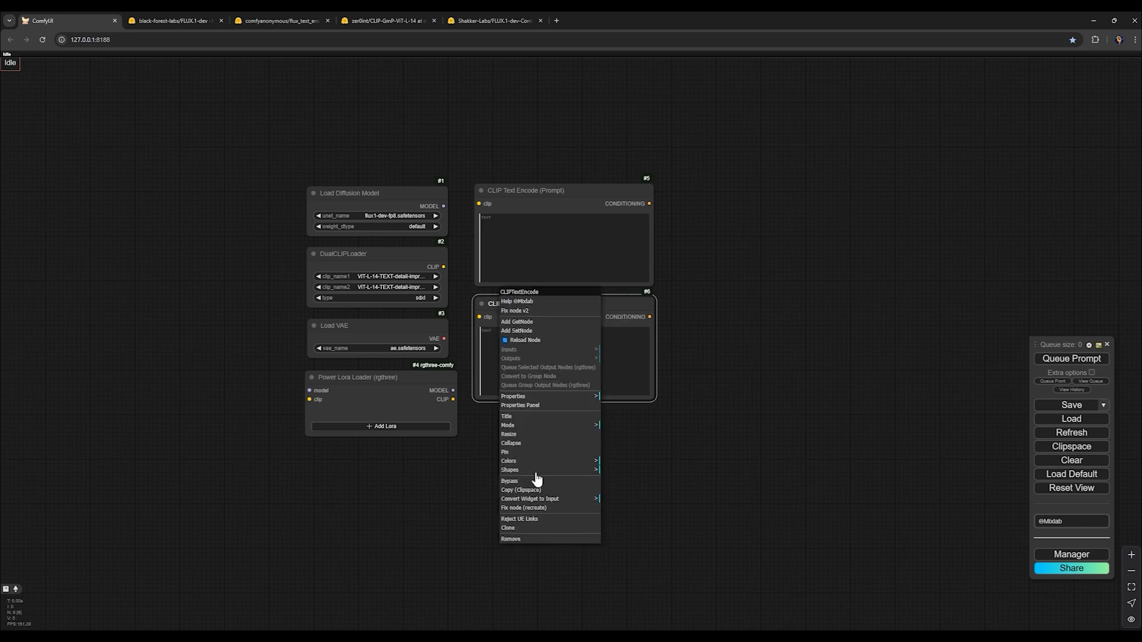